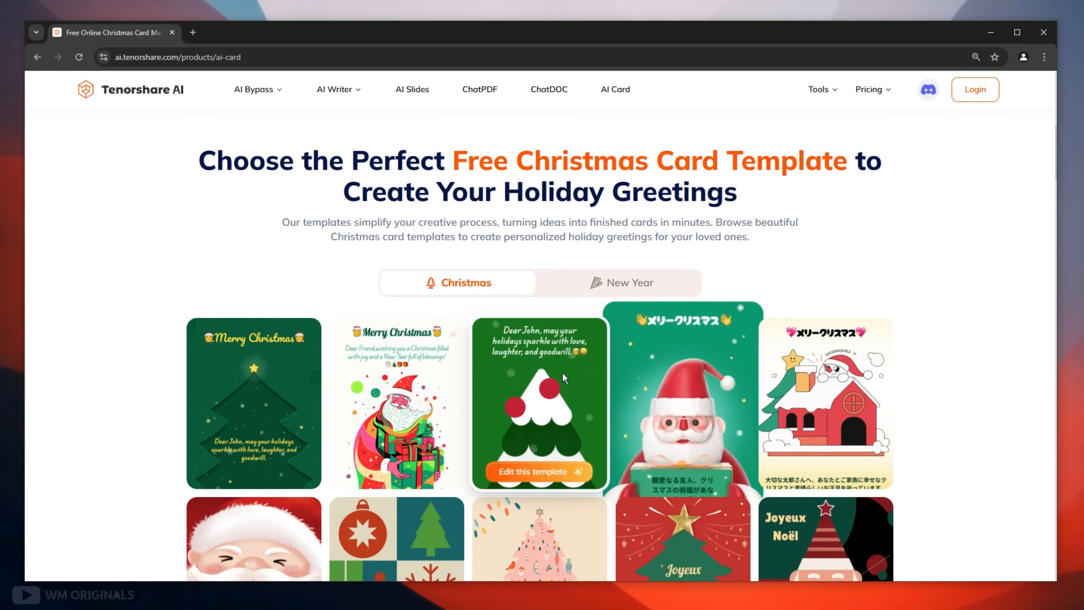
Browse the Christmas template gallery and start editing a template in the card maker
{"action": "scroll", "scroll_direction": "down", "scroll_amount": 3}
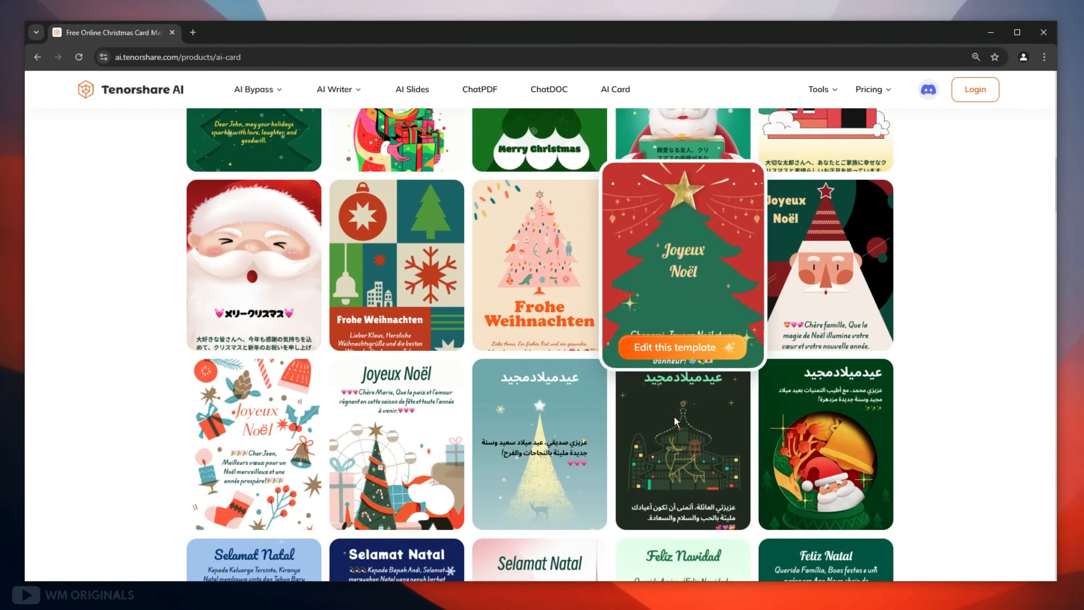
{"action": "scroll", "scroll_direction": "down", "scroll_amount": 3}
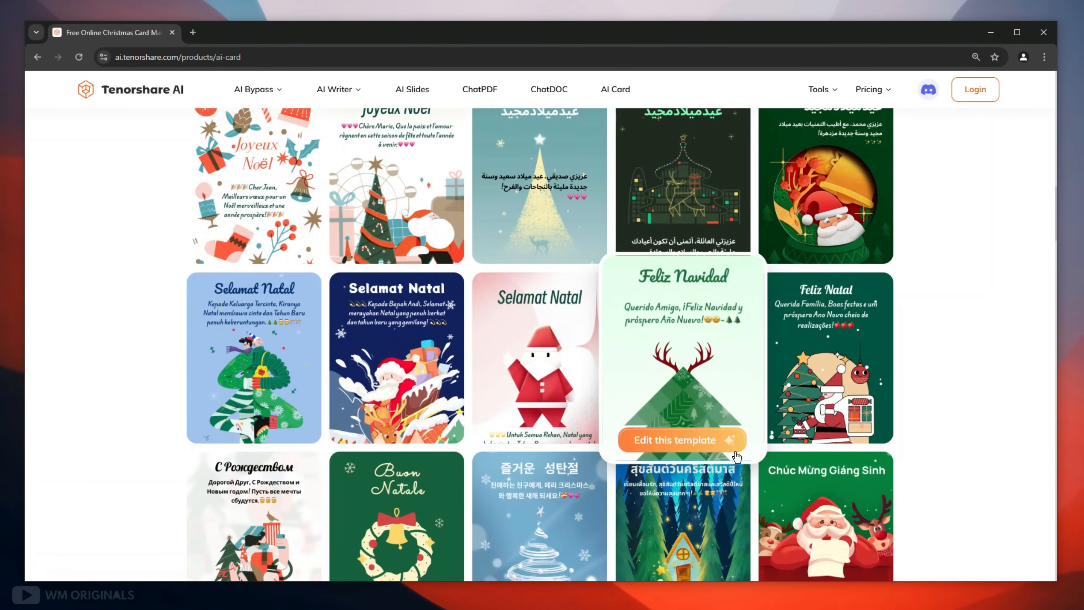
{"action": "left_click", "coordinate": [679, 439]}
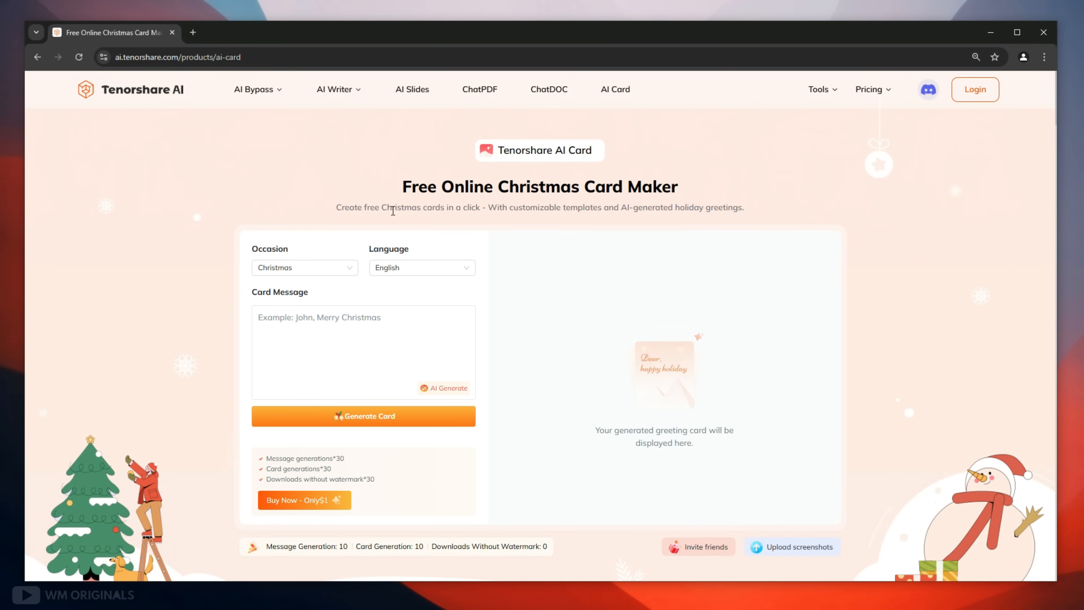
{"action": "mouse_move", "coordinate": [508, 218]}
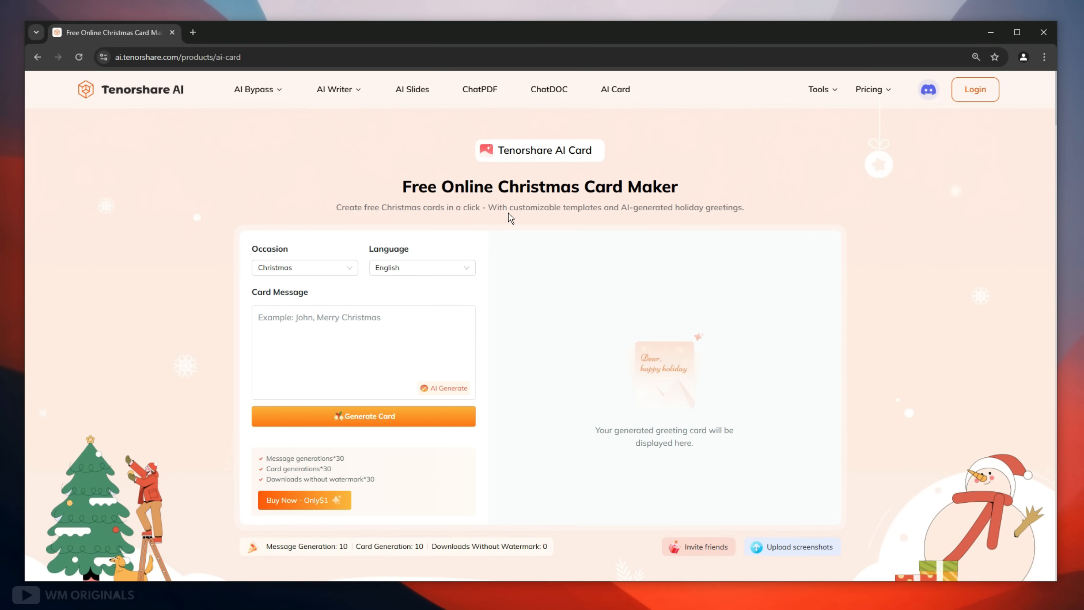
{"action": "mouse_move", "coordinate": [754, 219]}
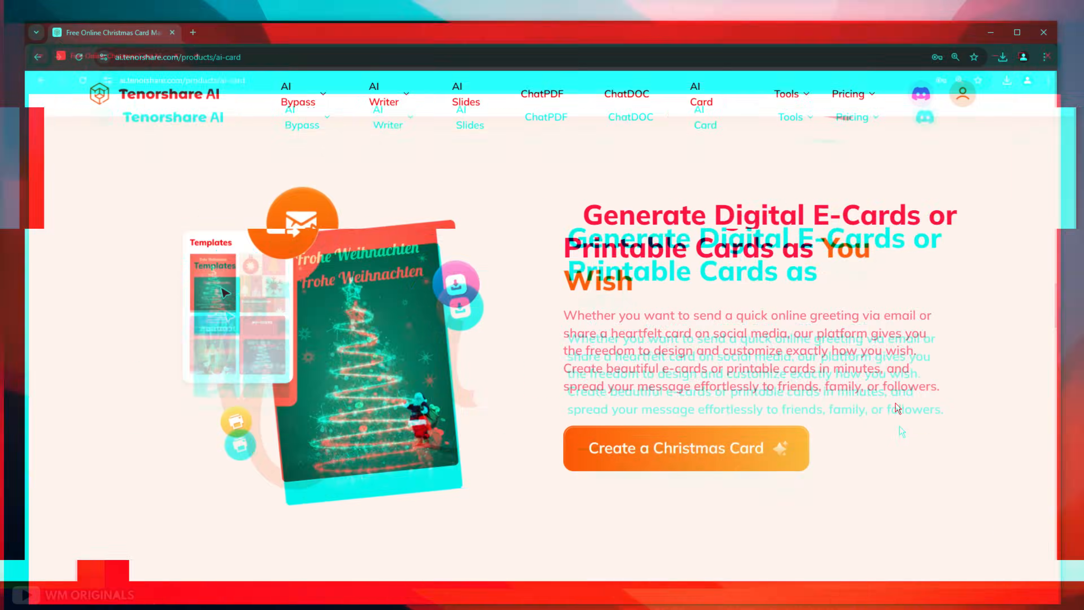
{"action": "scroll", "scroll_direction": "down", "scroll_amount": 3}
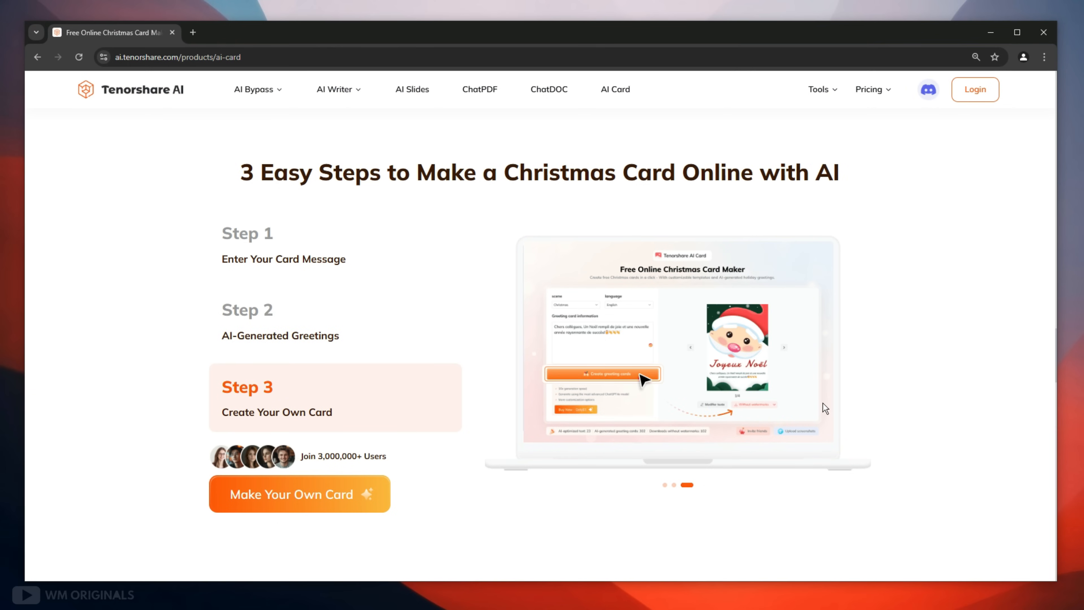
{"action": "scroll", "scroll_direction": "down", "scroll_amount": 3}
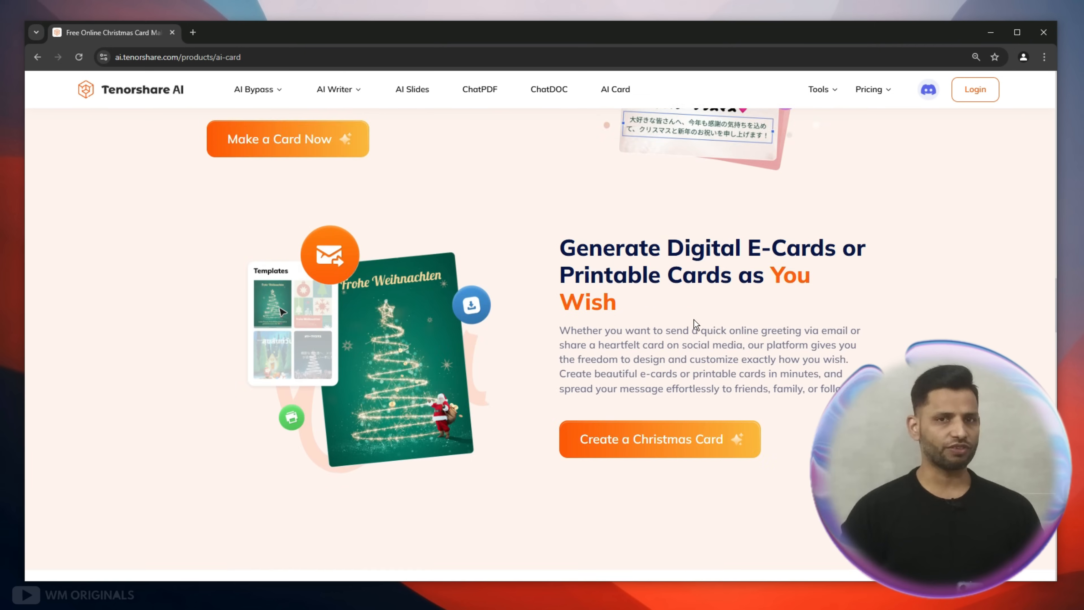
{"action": "scroll", "scroll_direction": "down", "scroll_amount": 3}
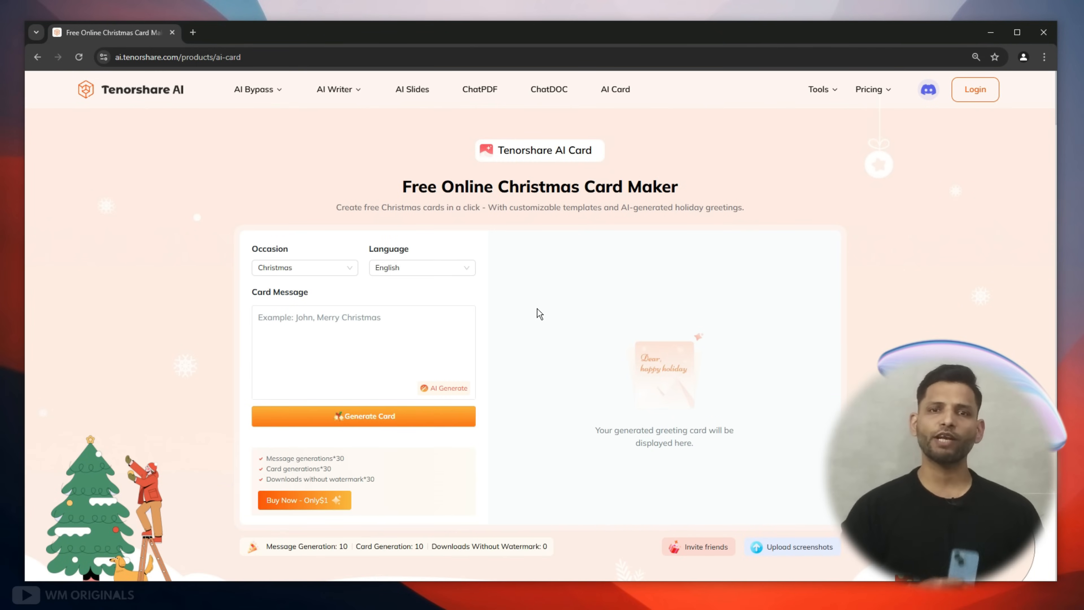
{"action": "mouse_move", "coordinate": [583, 251]}
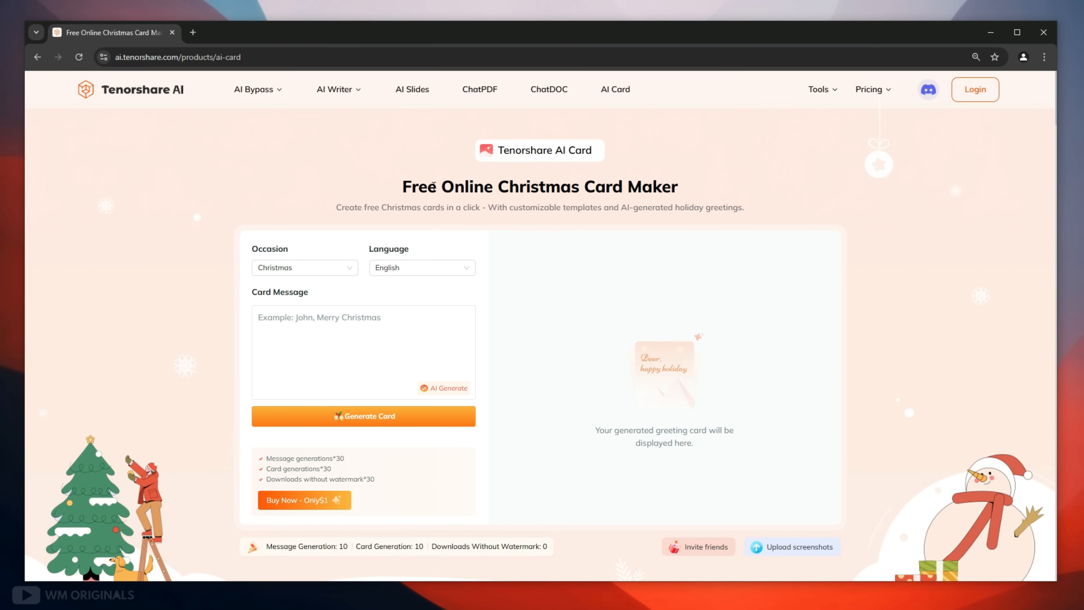
{"action": "left_click", "coordinate": [304, 267]}
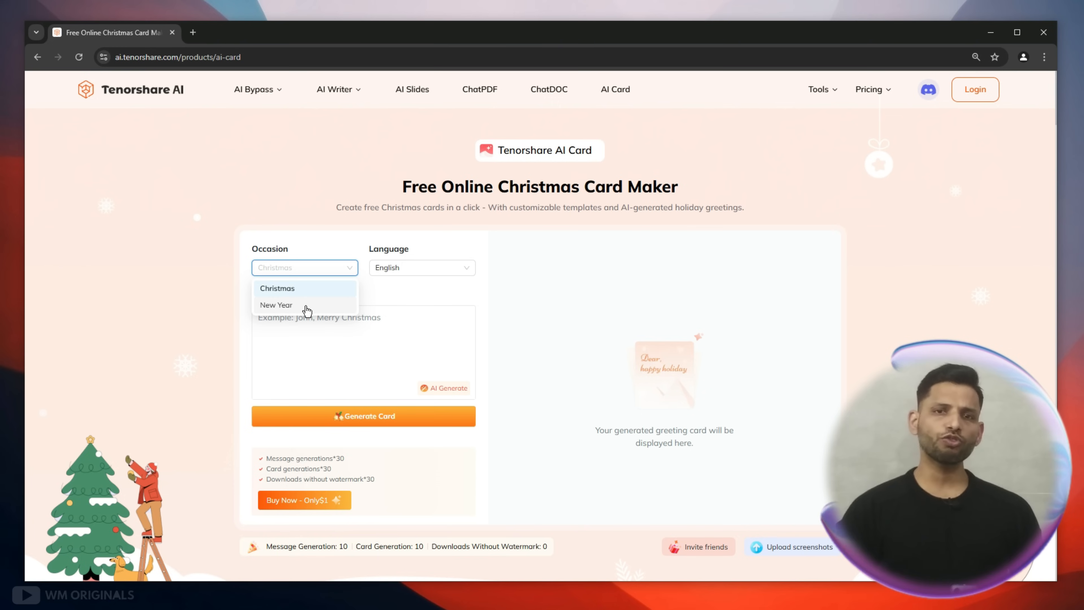
{"action": "mouse_move", "coordinate": [304, 308]}
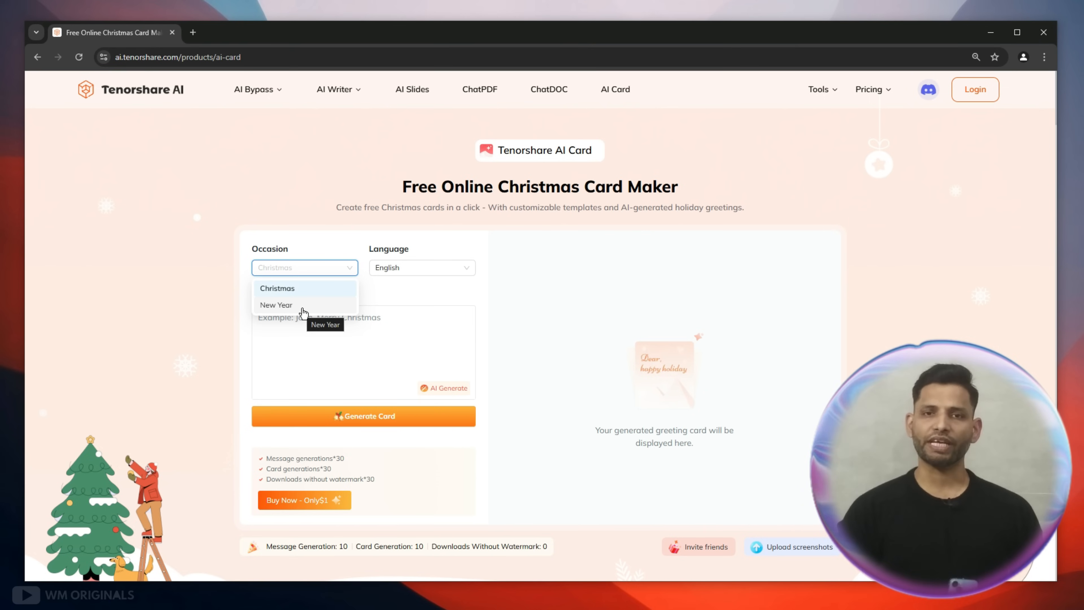
{"action": "mouse_move", "coordinate": [299, 291]}
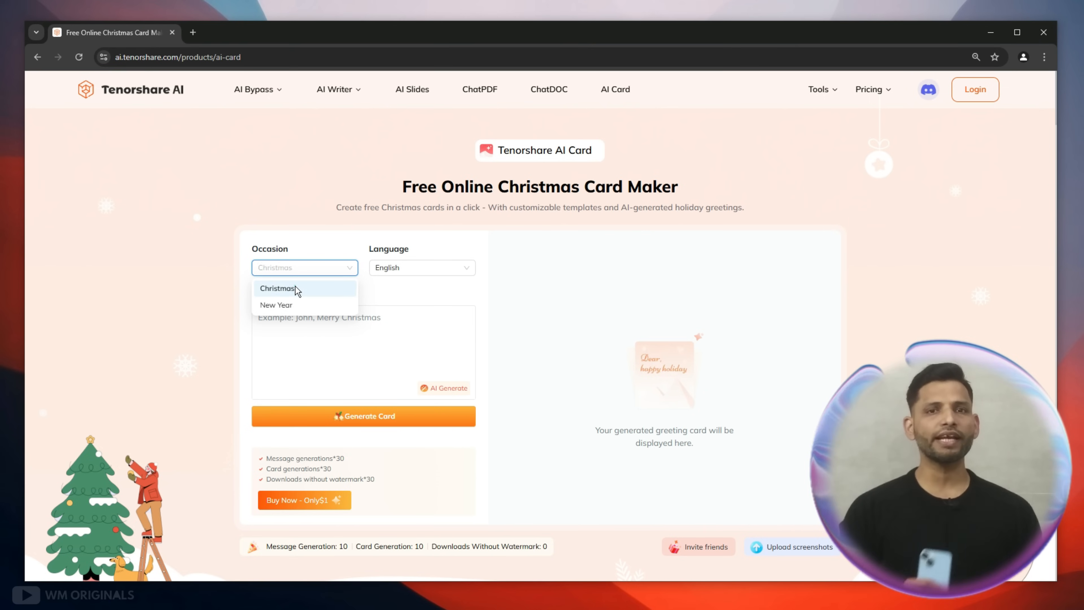
{"action": "left_click", "coordinate": [404, 268]}
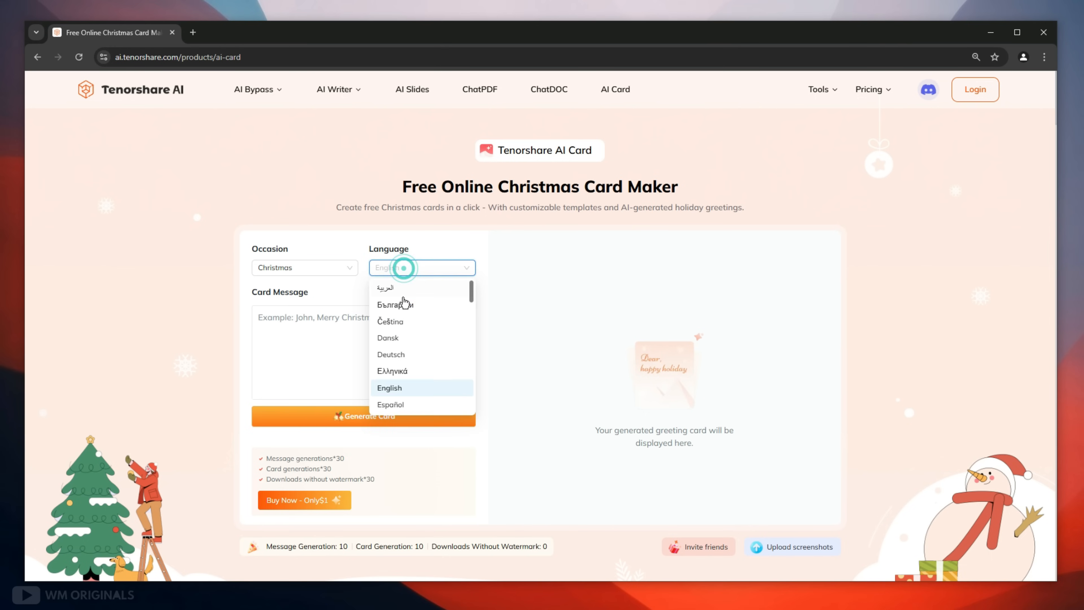
{"action": "scroll", "scroll_direction": "down", "scroll_amount": 3}
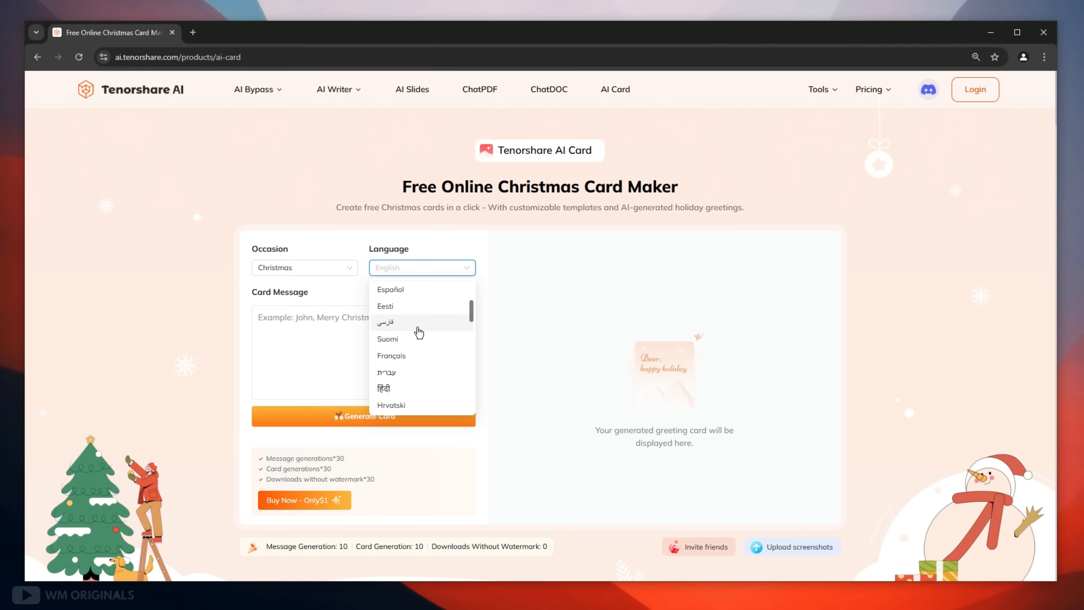
{"action": "scroll", "scroll_direction": "down", "scroll_amount": 3}
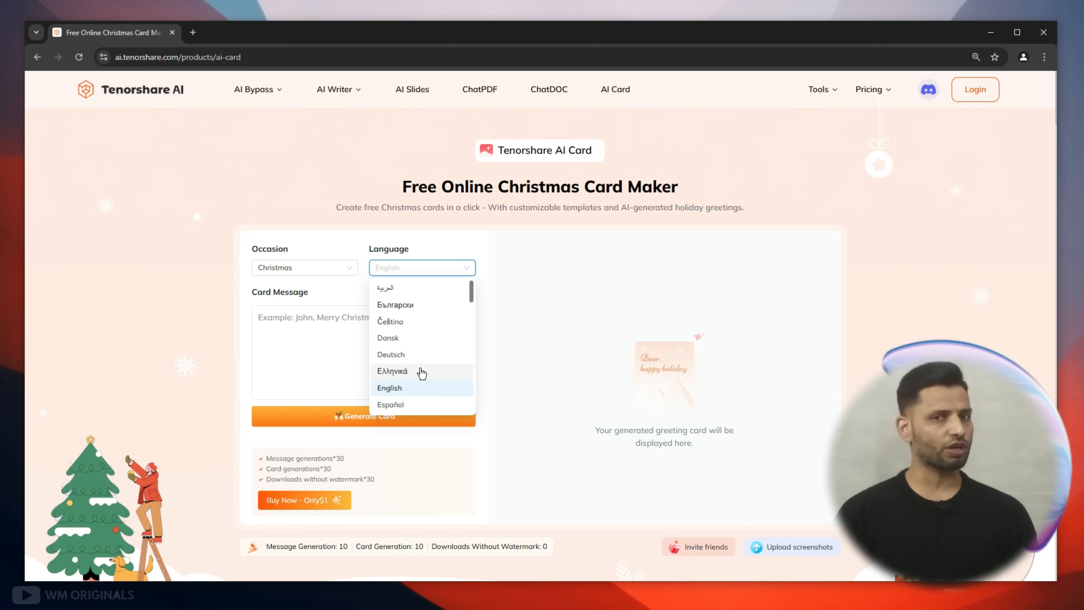
{"action": "left_click", "coordinate": [390, 387]}
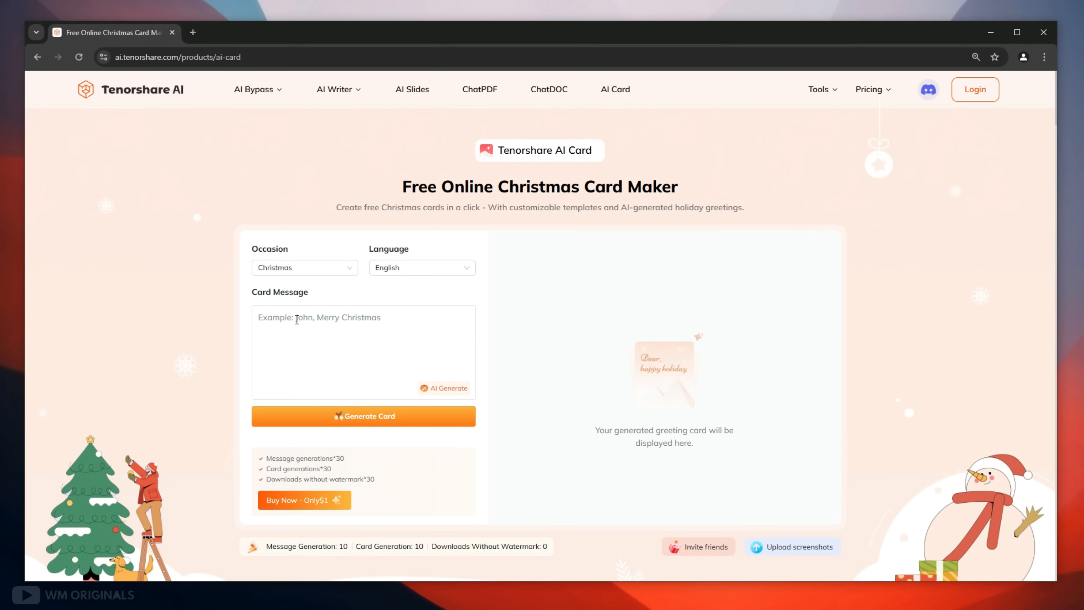
Enter 'Merry Christmas to everyone from WM Originals...' and have AI Generate rewrite it into a polished greeting
{"action": "type", "text": "Merry Christmas to everyone from WM Originals, Have great holidays and New Years Ahead."}
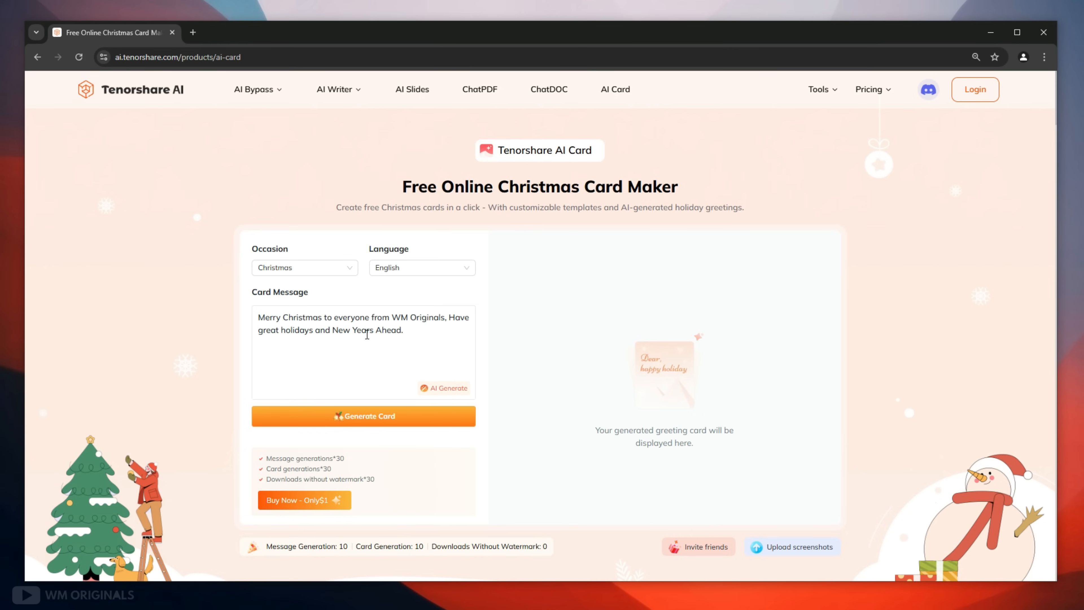
{"action": "left_click", "coordinate": [442, 388]}
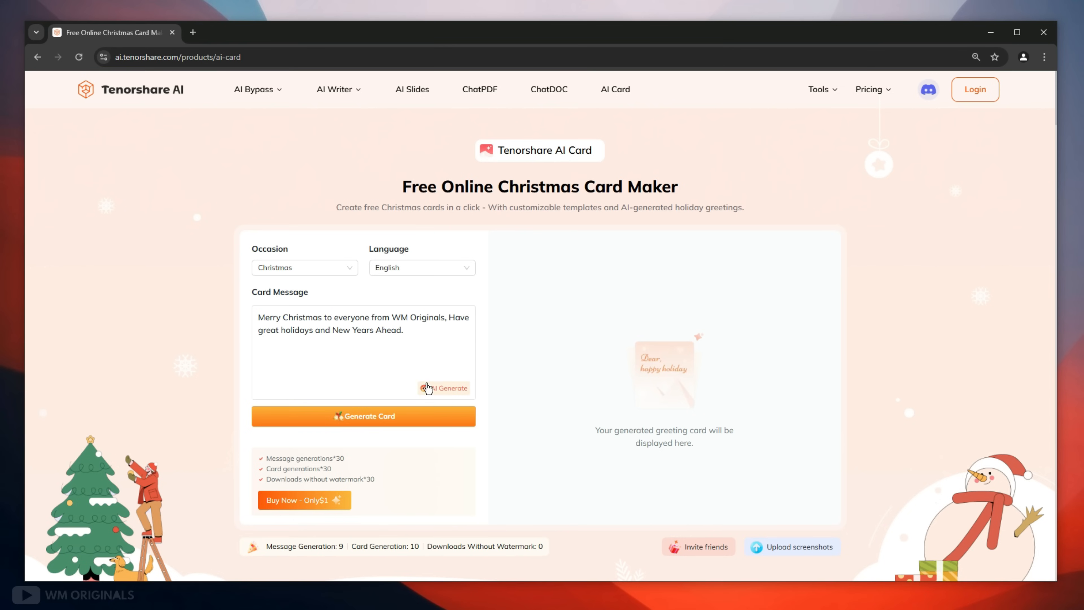
{"action": "left_click", "coordinate": [443, 388]}
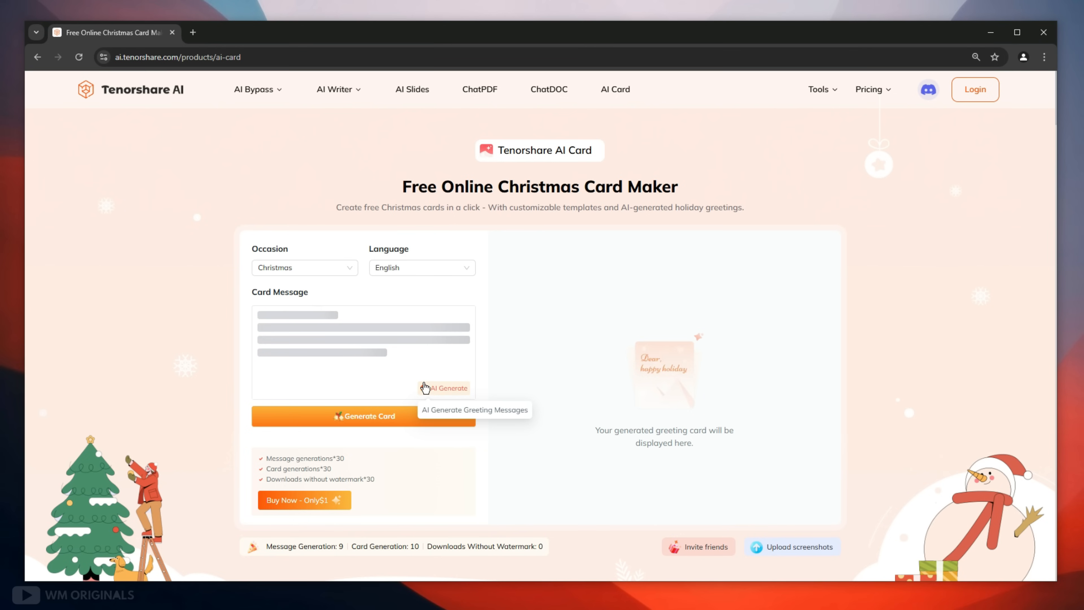
{"action": "left_click", "coordinate": [444, 388]}
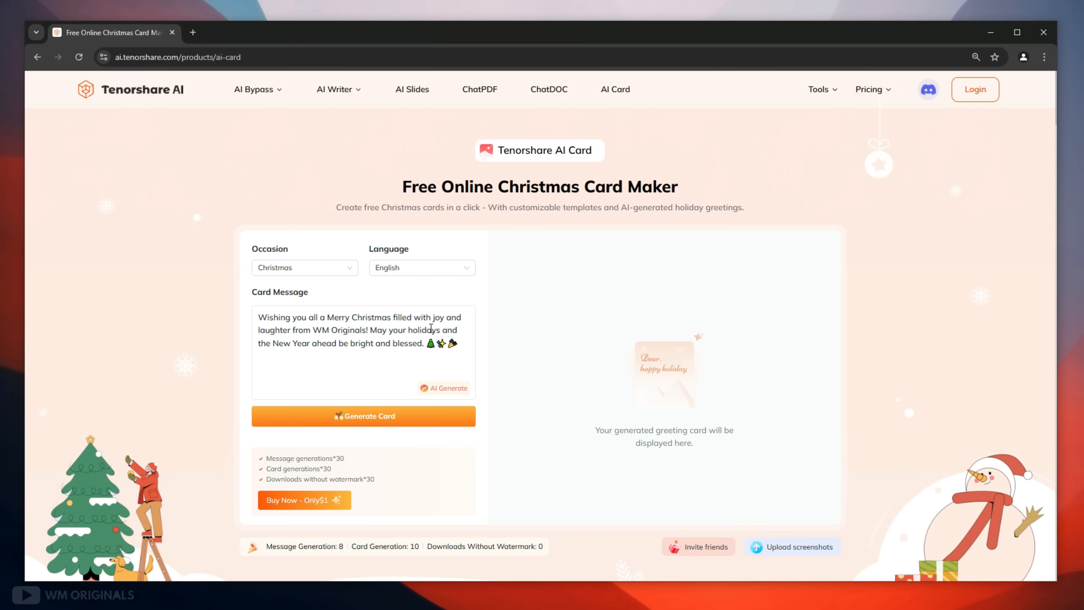
{"action": "mouse_move", "coordinate": [387, 364]}
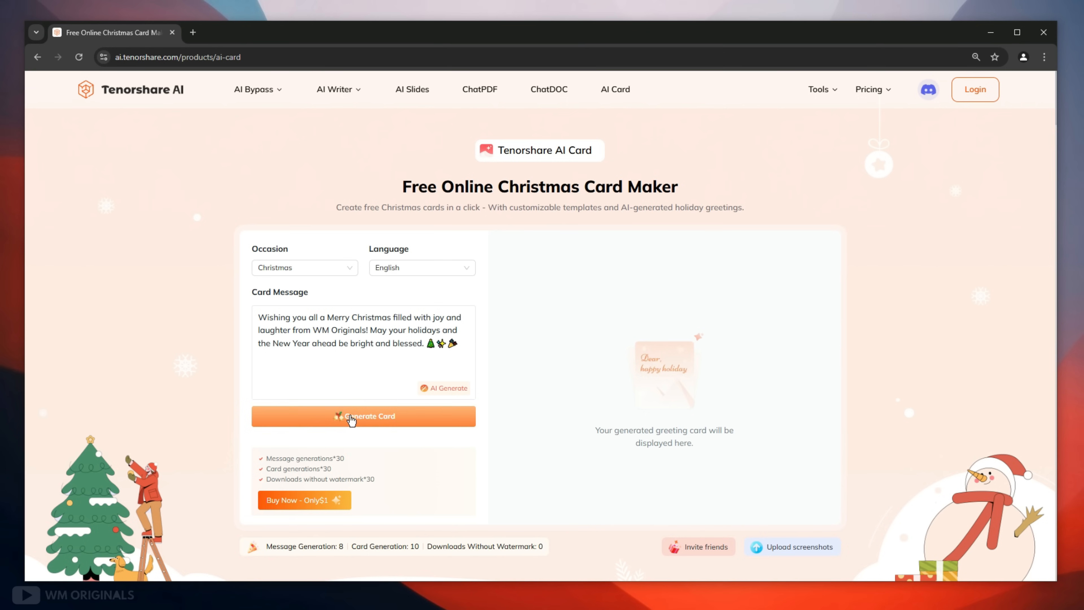
{"action": "left_click", "coordinate": [363, 415]}
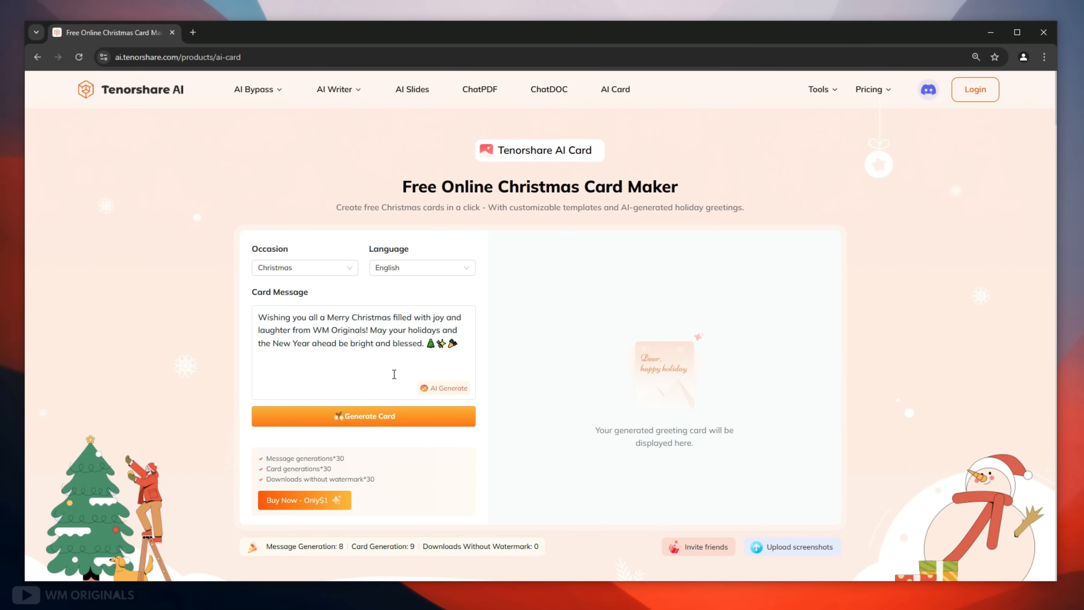
{"action": "left_click", "coordinate": [365, 415]}
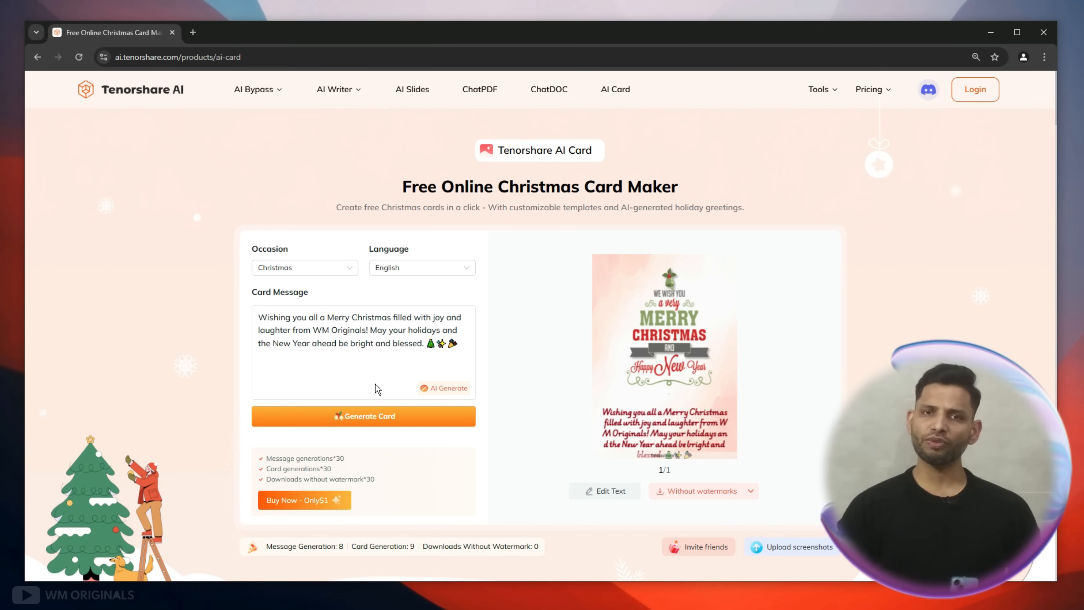
{"action": "mouse_move", "coordinate": [589, 401]}
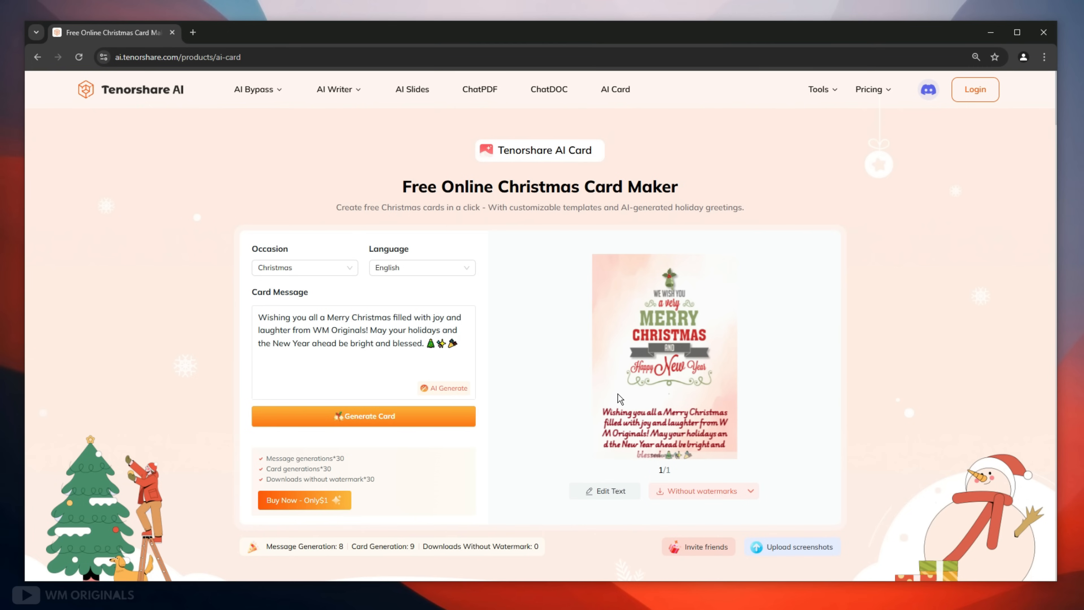
{"action": "mouse_move", "coordinate": [672, 453]}
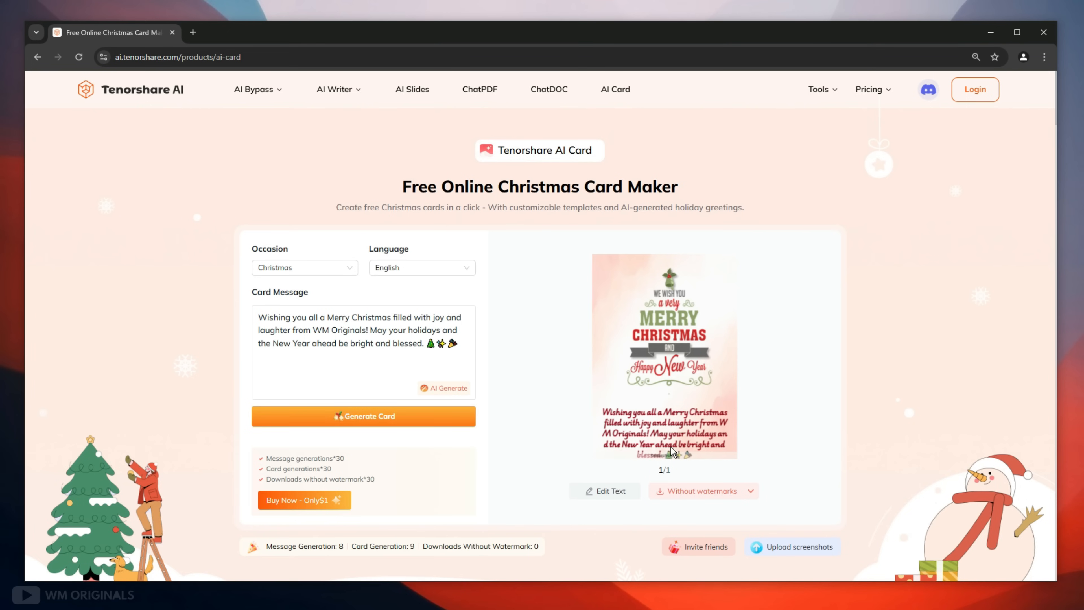
{"action": "mouse_move", "coordinate": [585, 499]}
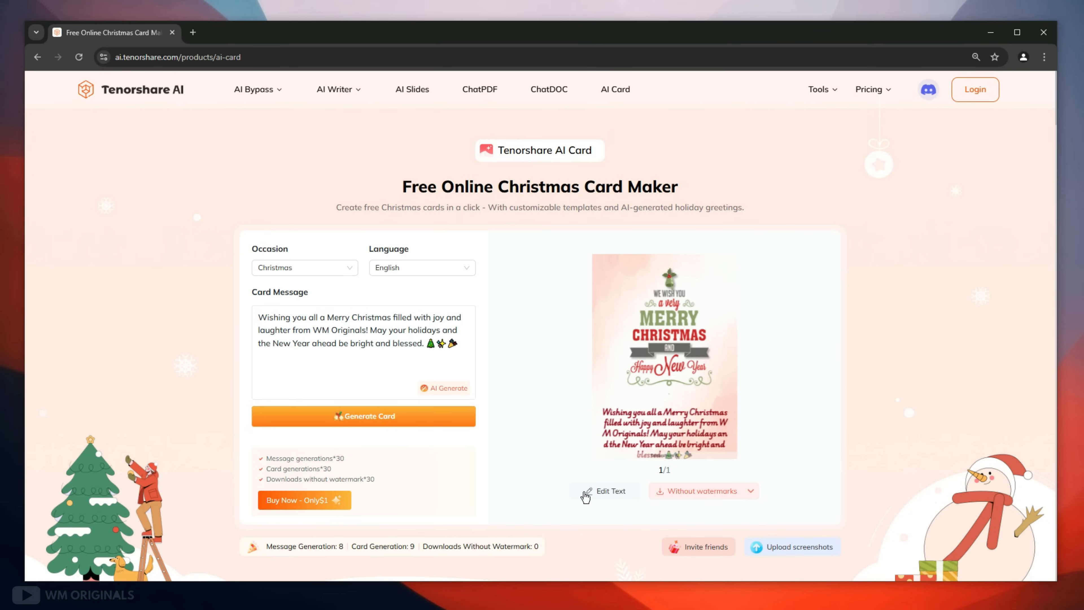
{"action": "left_click", "coordinate": [607, 491]}
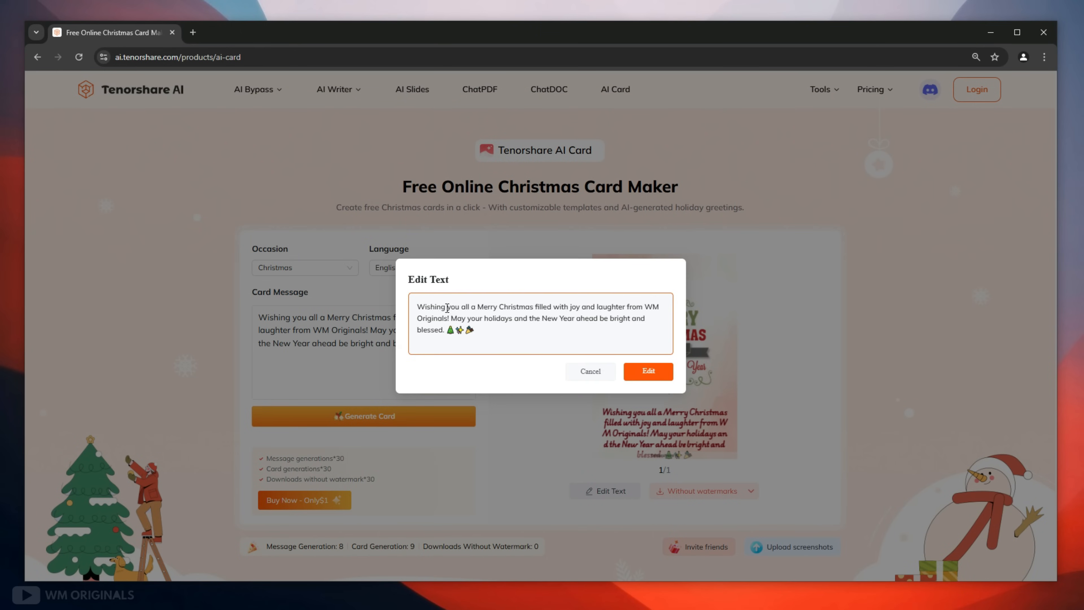
{"action": "mouse_move", "coordinate": [639, 385]}
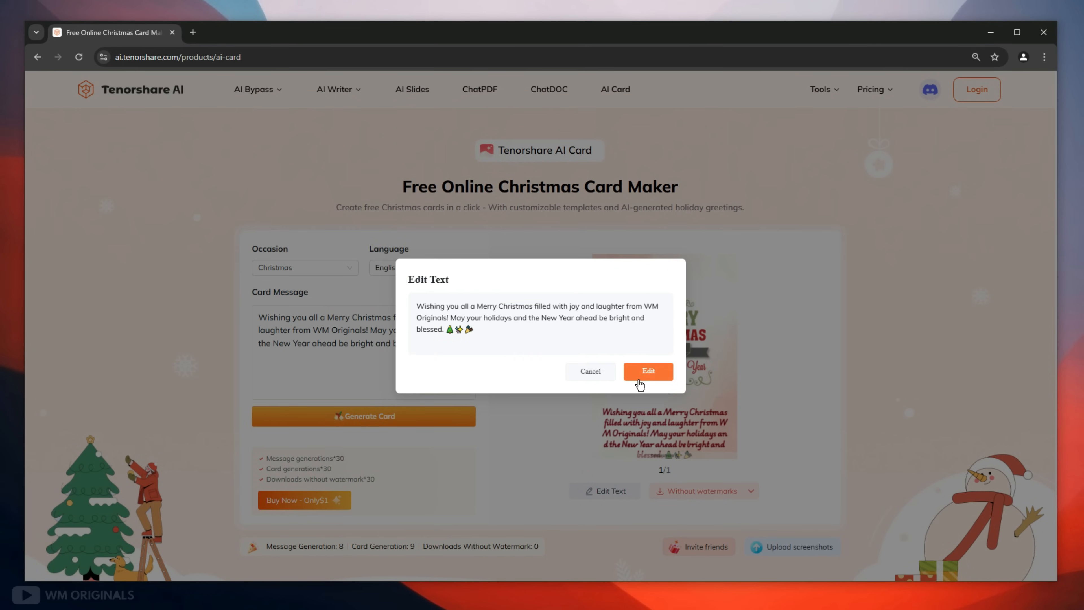
{"action": "left_click", "coordinate": [649, 371]}
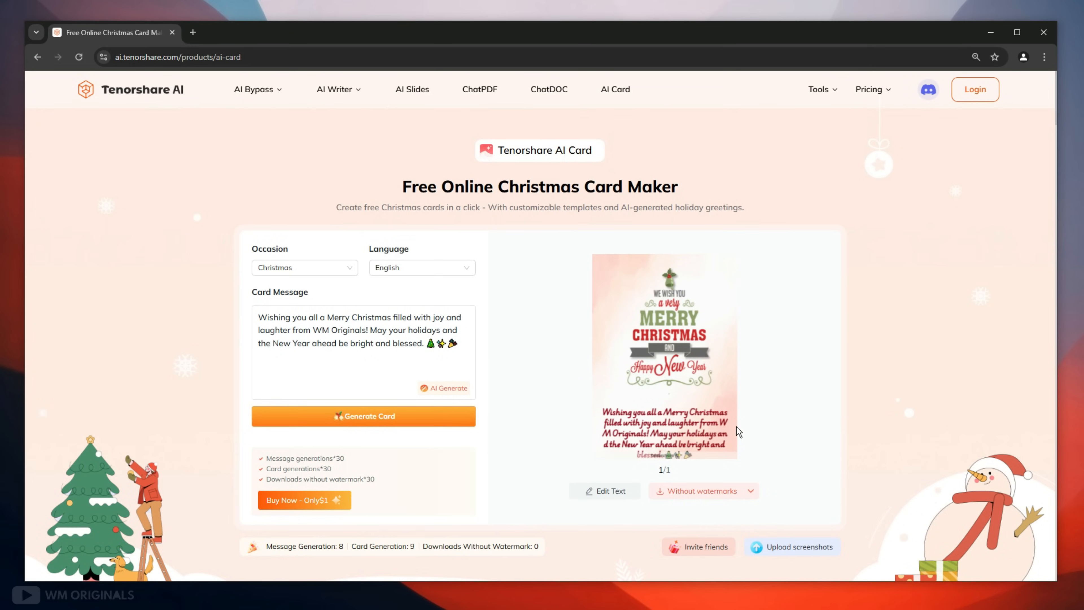
{"action": "mouse_move", "coordinate": [727, 478]}
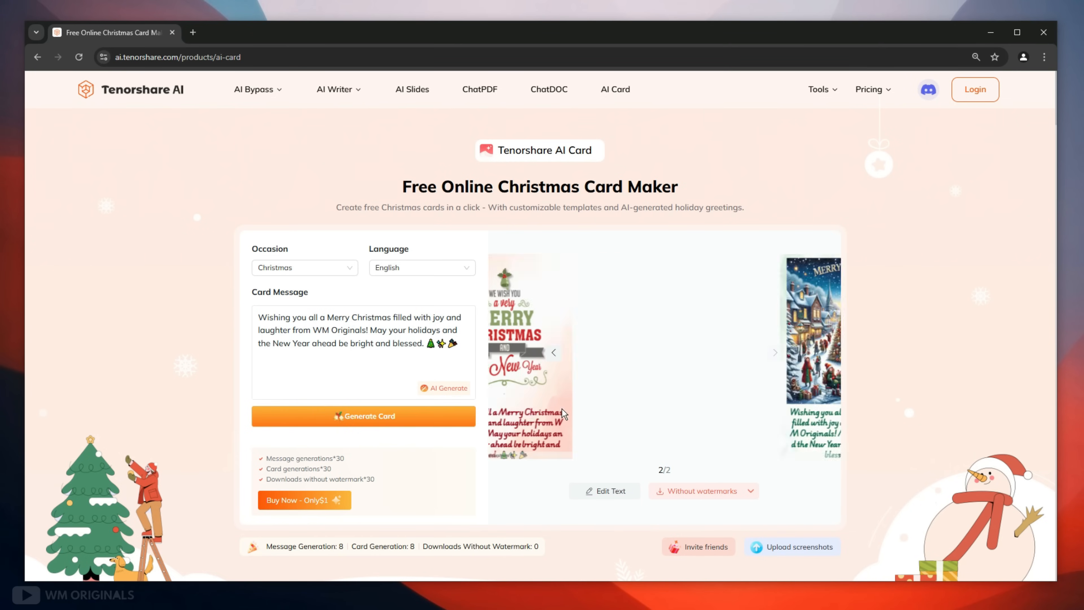
Go to card 4/4, the holly garland design, and download it via Regular Download (watermarked)
{"action": "left_click", "coordinate": [775, 352]}
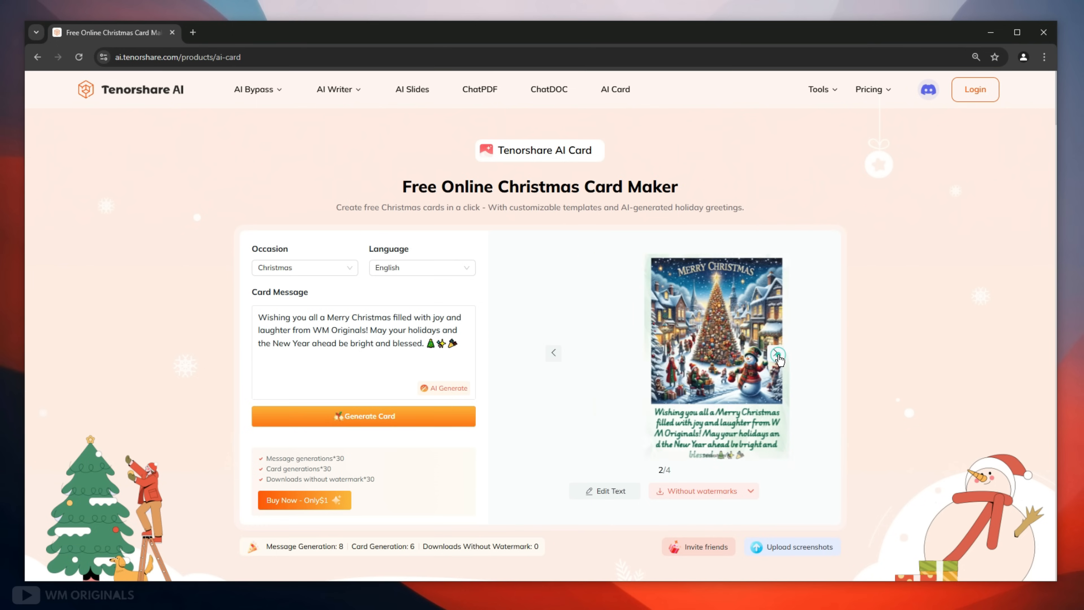
{"action": "left_click", "coordinate": [776, 355]}
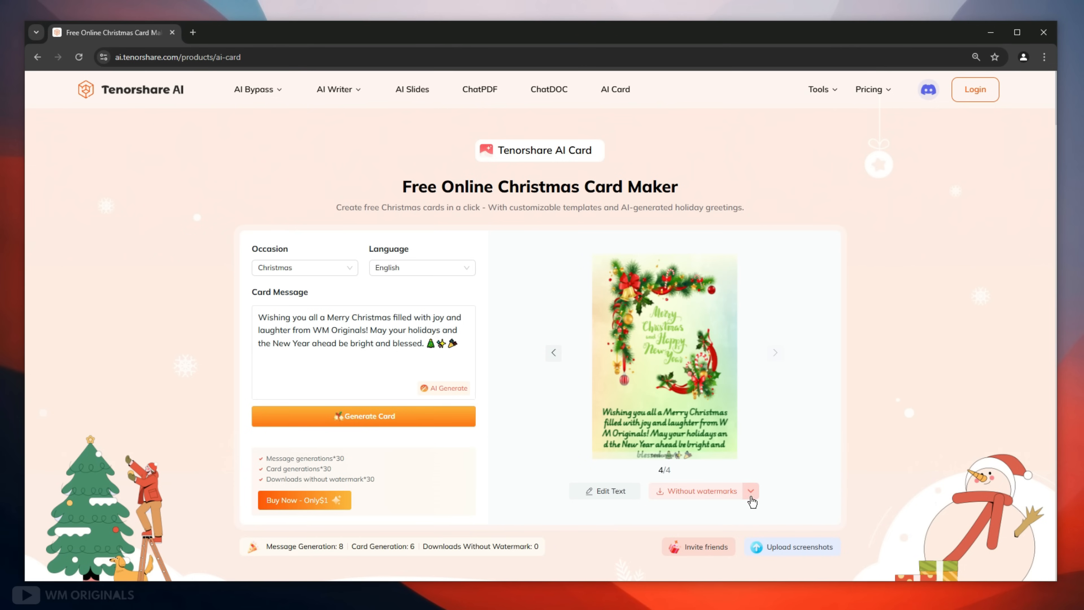
{"action": "left_click", "coordinate": [751, 491]}
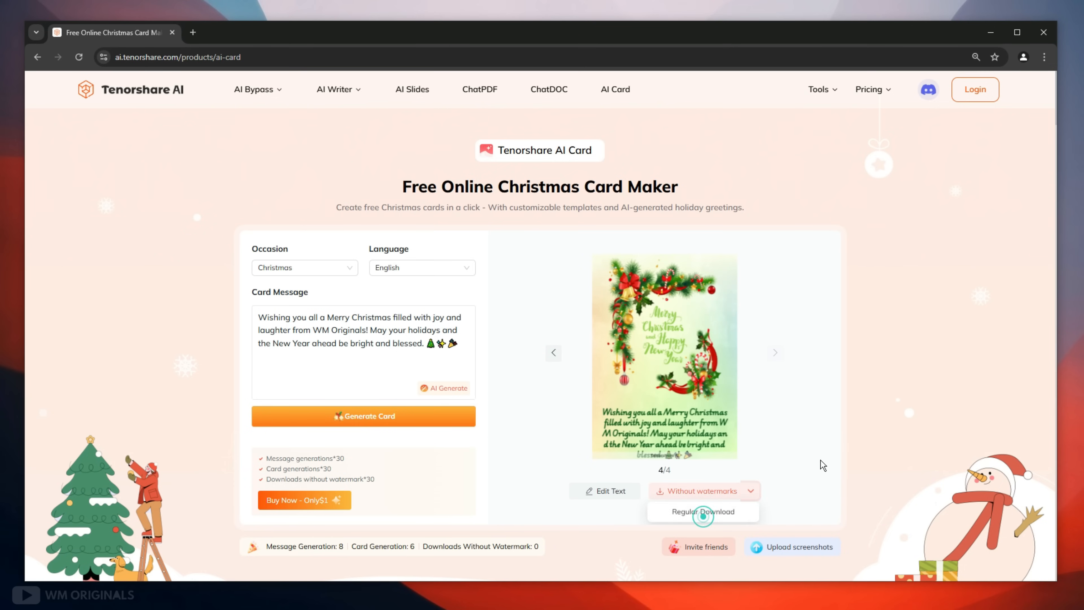
{"action": "left_click", "coordinate": [703, 511]}
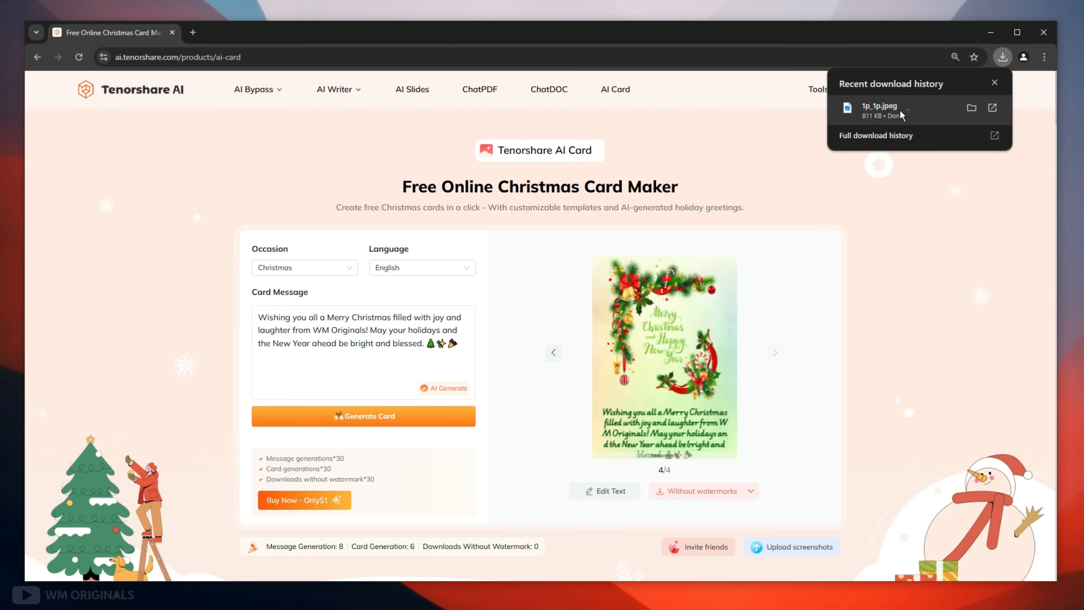
Preview the downloaded watermarked JPEG and close the viewer
{"action": "left_click", "coordinate": [879, 109]}
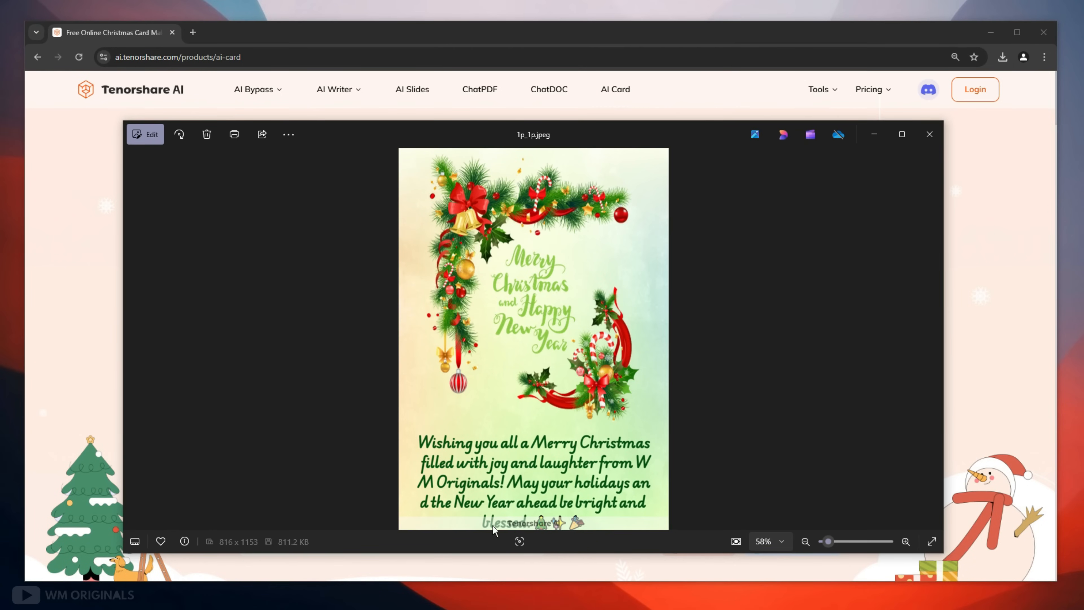
{"action": "mouse_move", "coordinate": [907, 220]}
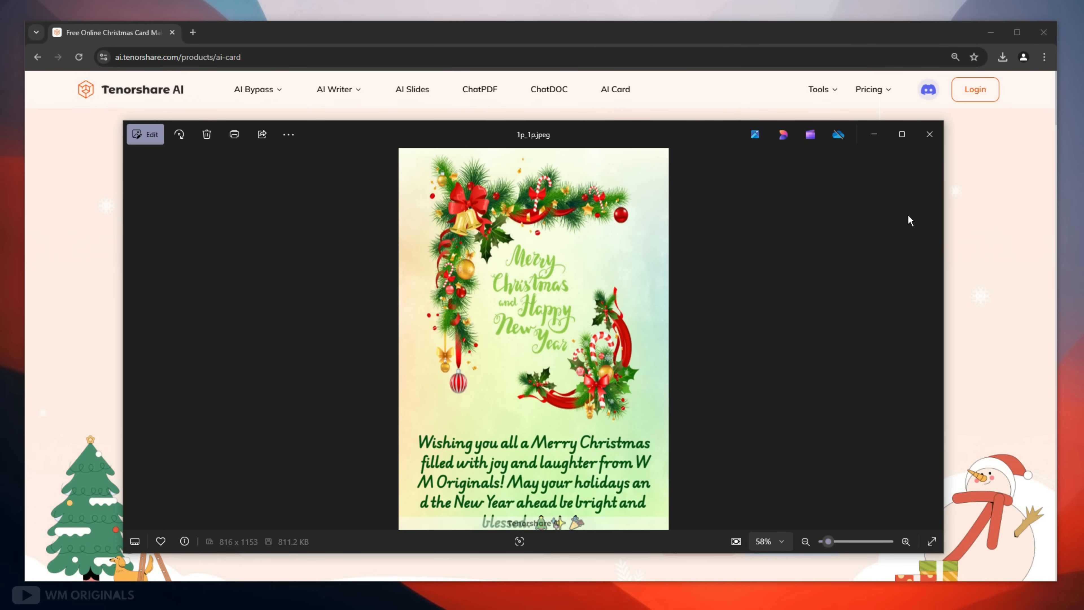
{"action": "left_click", "coordinate": [929, 135]}
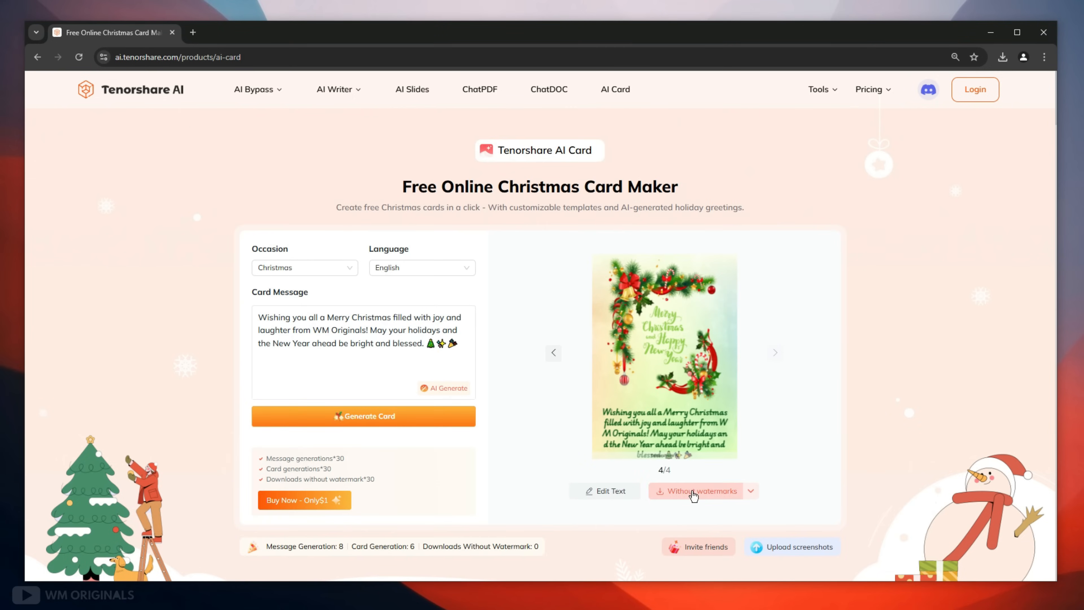
{"action": "left_click", "coordinate": [696, 491]}
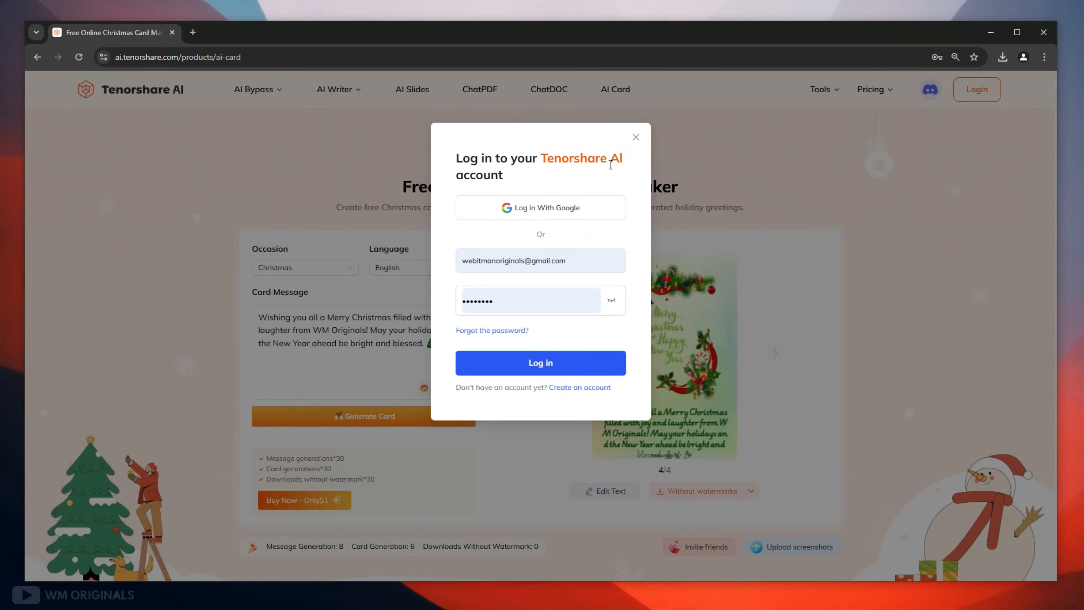
{"action": "mouse_move", "coordinate": [600, 220]}
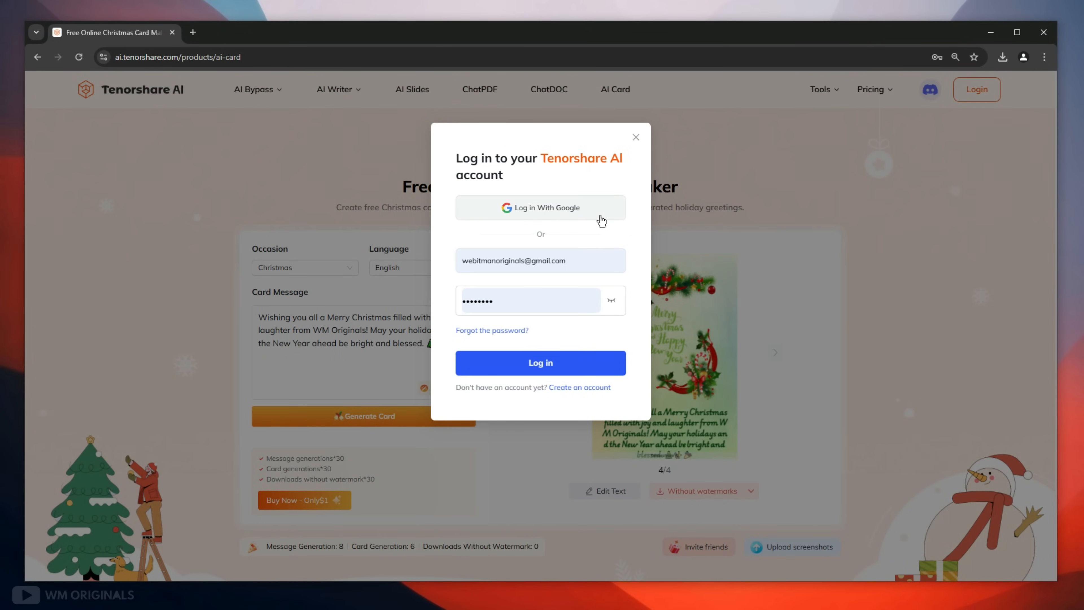
{"action": "left_click", "coordinate": [579, 387]}
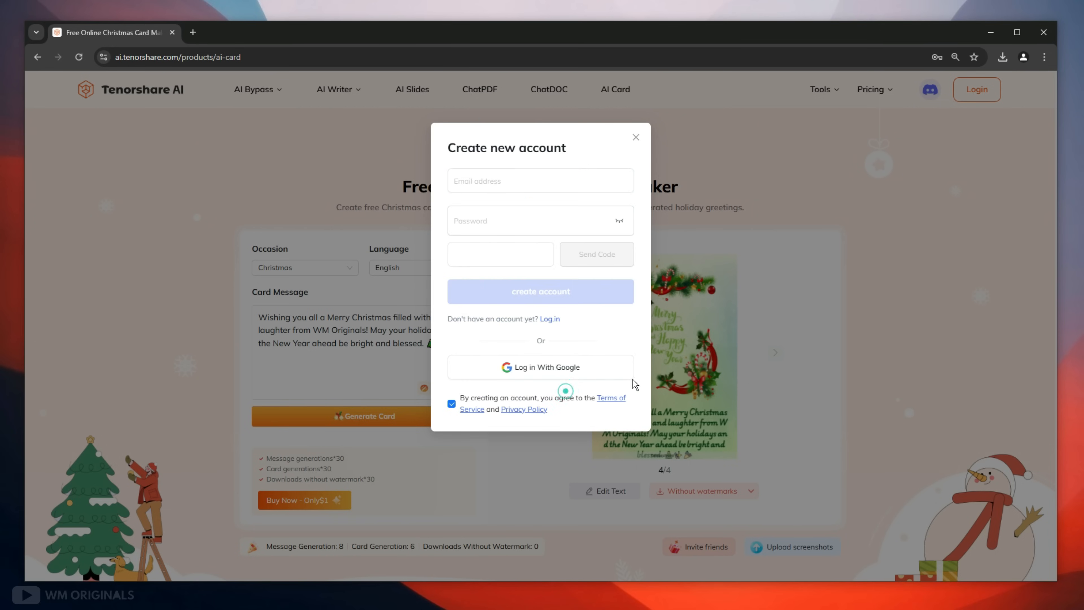
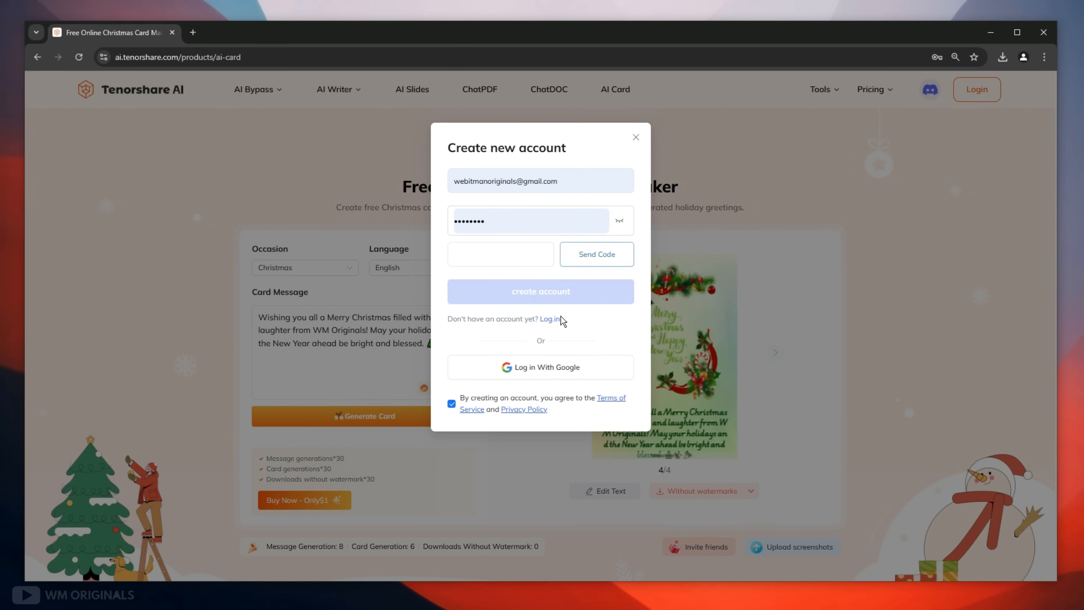
{"action": "left_click", "coordinate": [549, 319]}
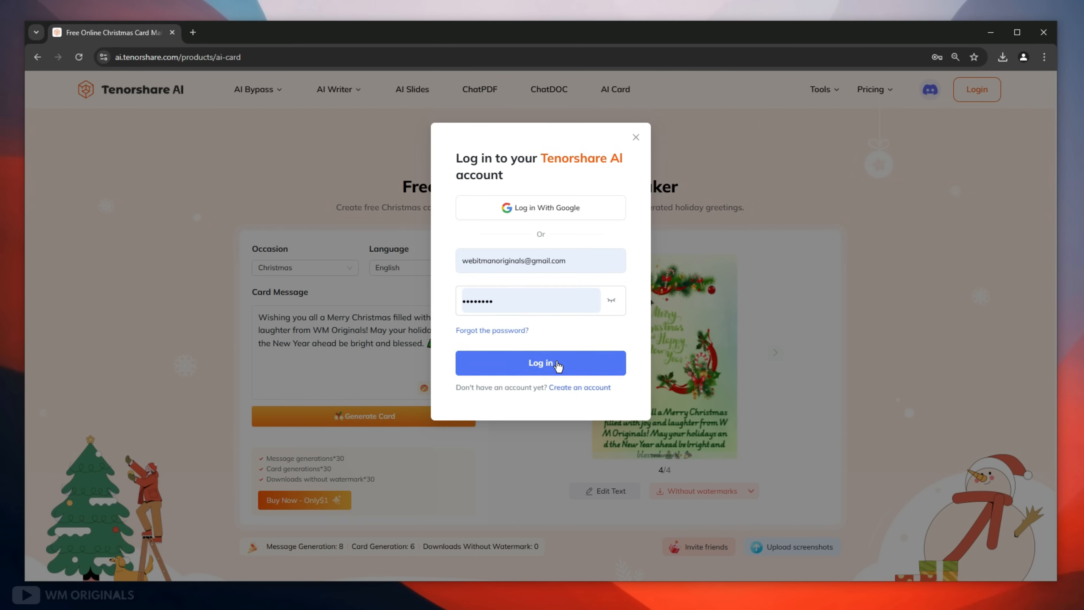
{"action": "left_click", "coordinate": [540, 362]}
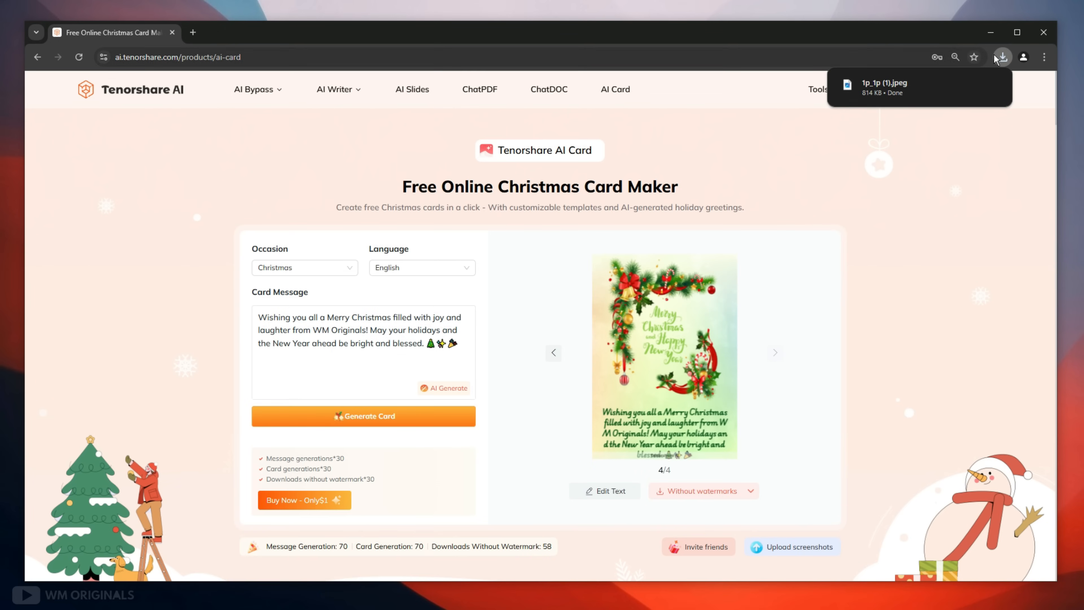
{"action": "mouse_move", "coordinate": [929, 81]}
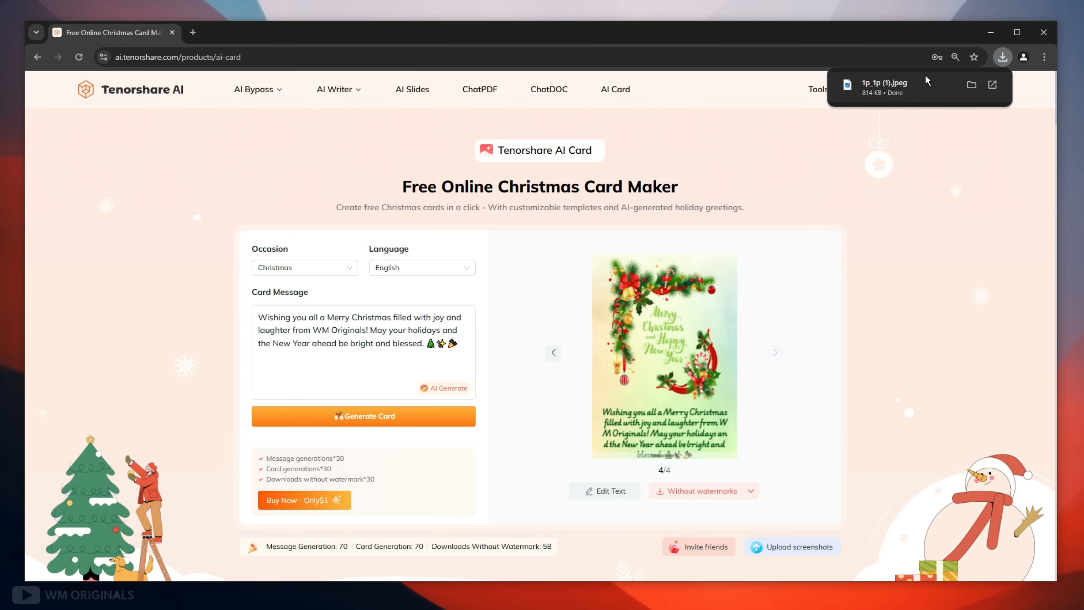
View the watermark-free holly garland card JPEG from the browser's downloads
{"action": "left_click", "coordinate": [847, 85]}
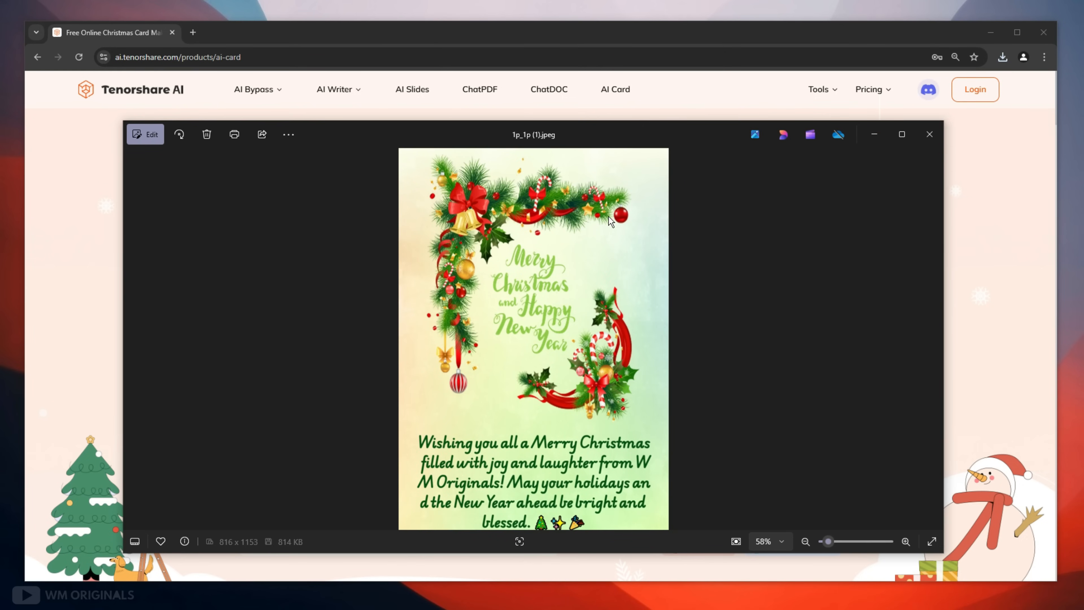